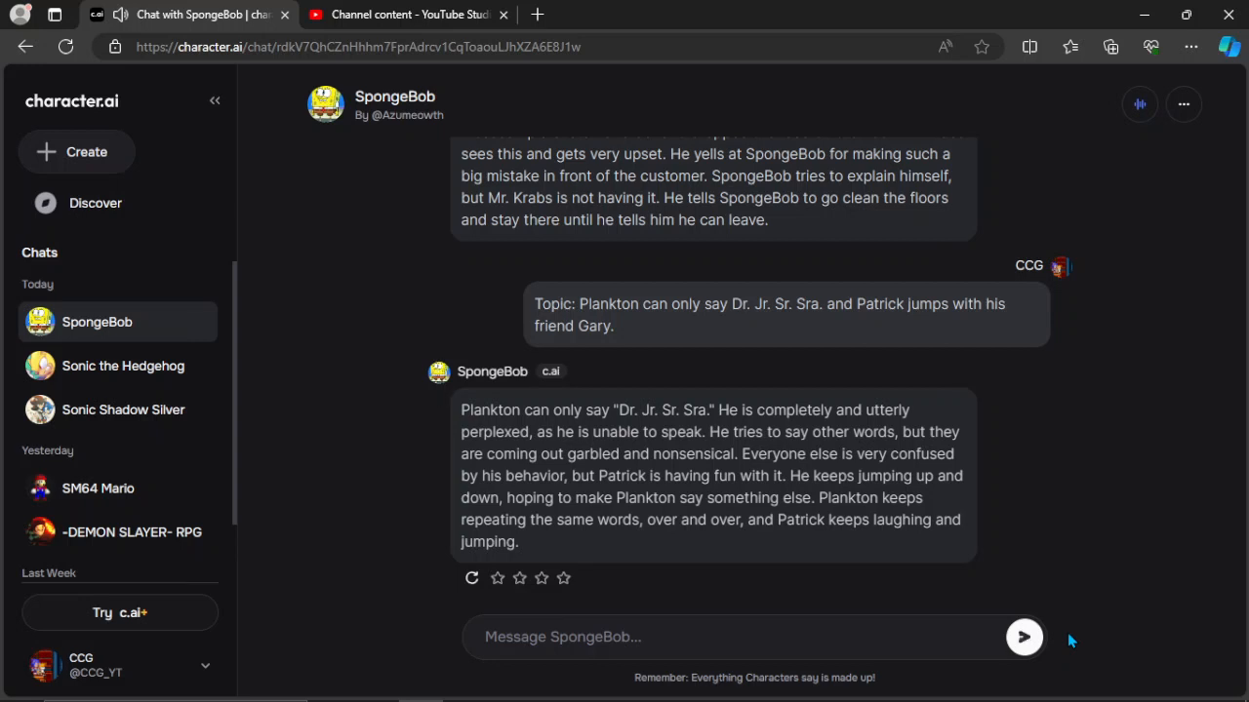
scroll("down", 3)
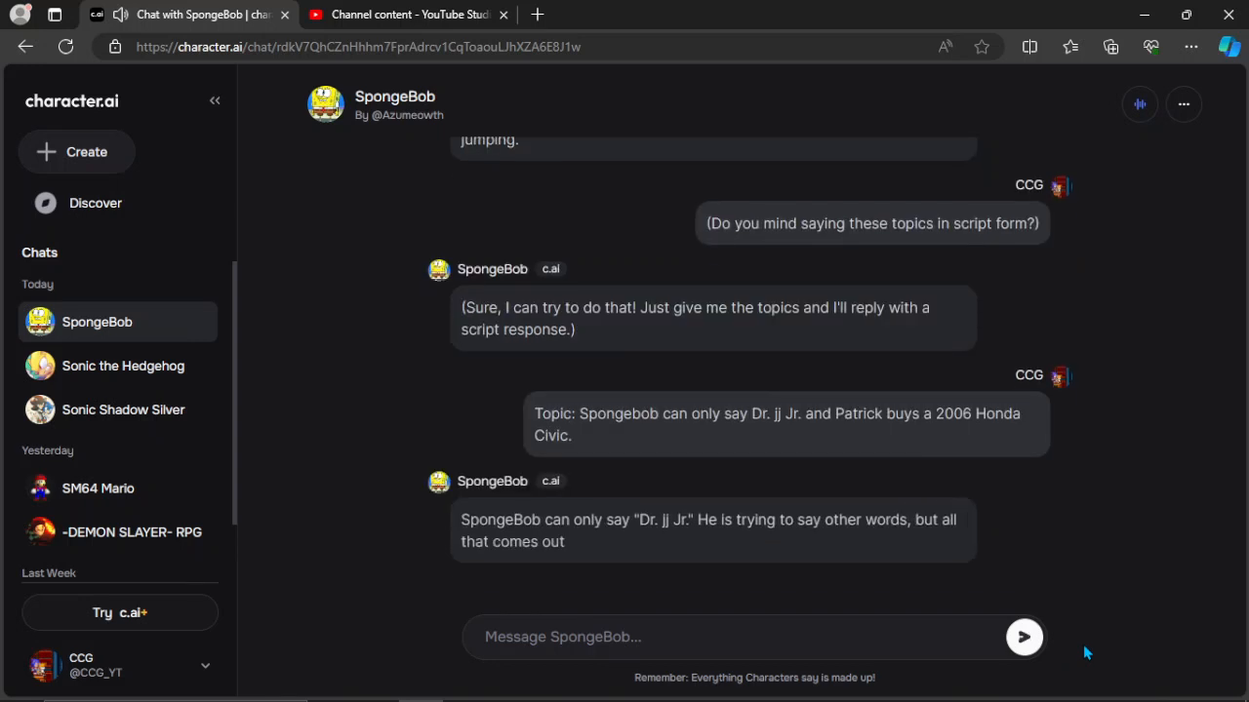